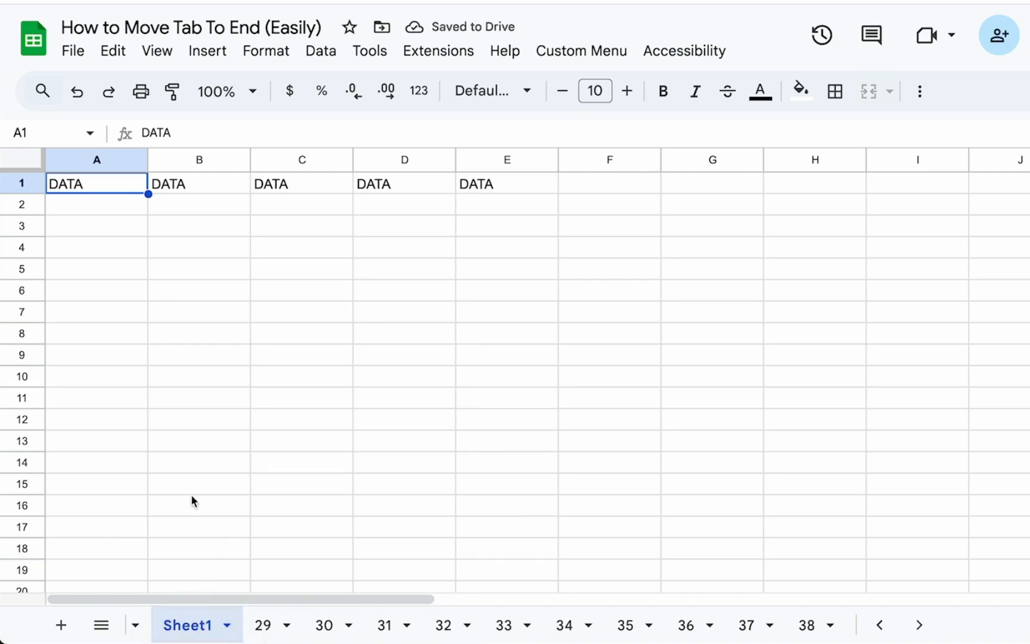
mouse_move(316, 318)
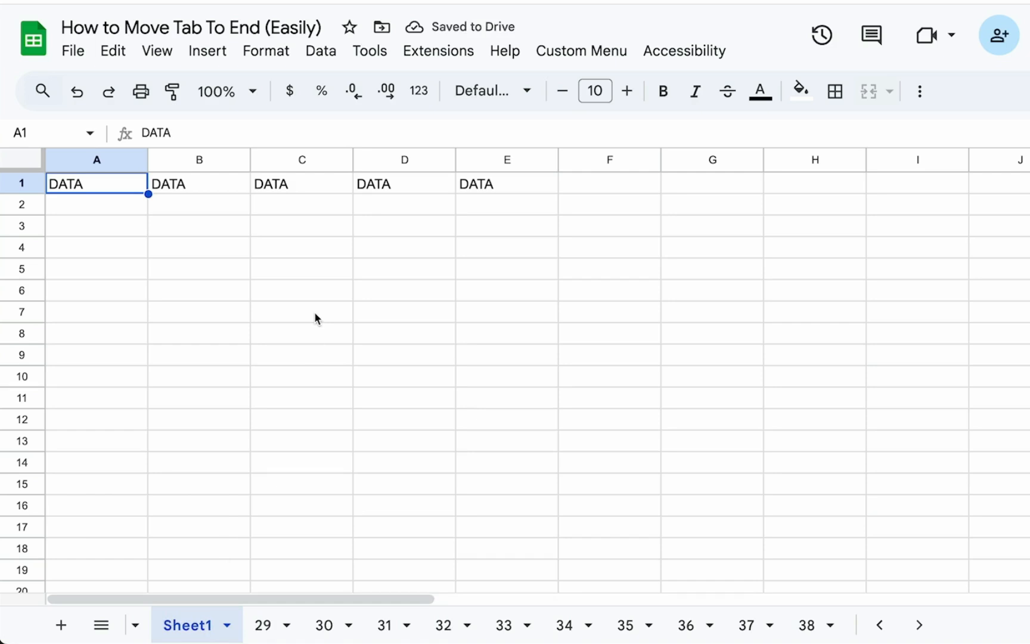
mouse_move(315, 468)
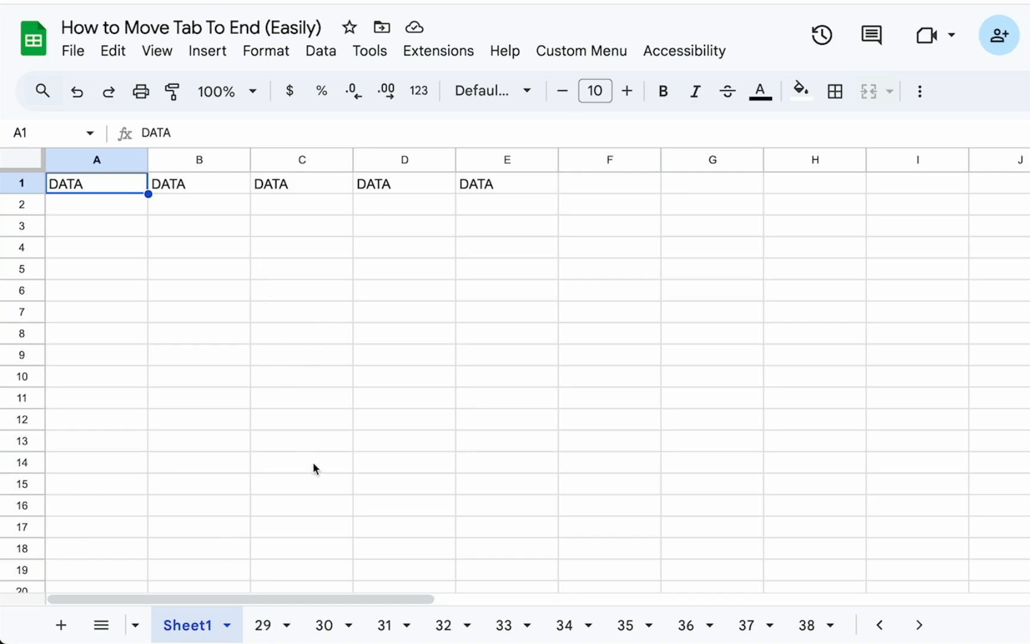
Open the sheet's bound Apps Script project holding moveTabToFarRight from the Extensions menu
click(438, 51)
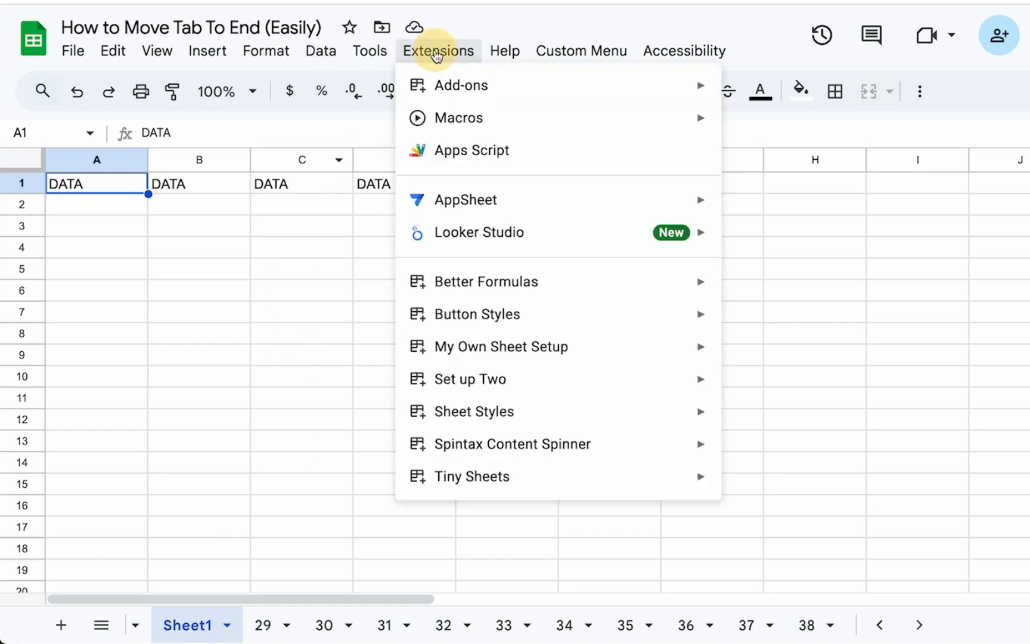
click(471, 149)
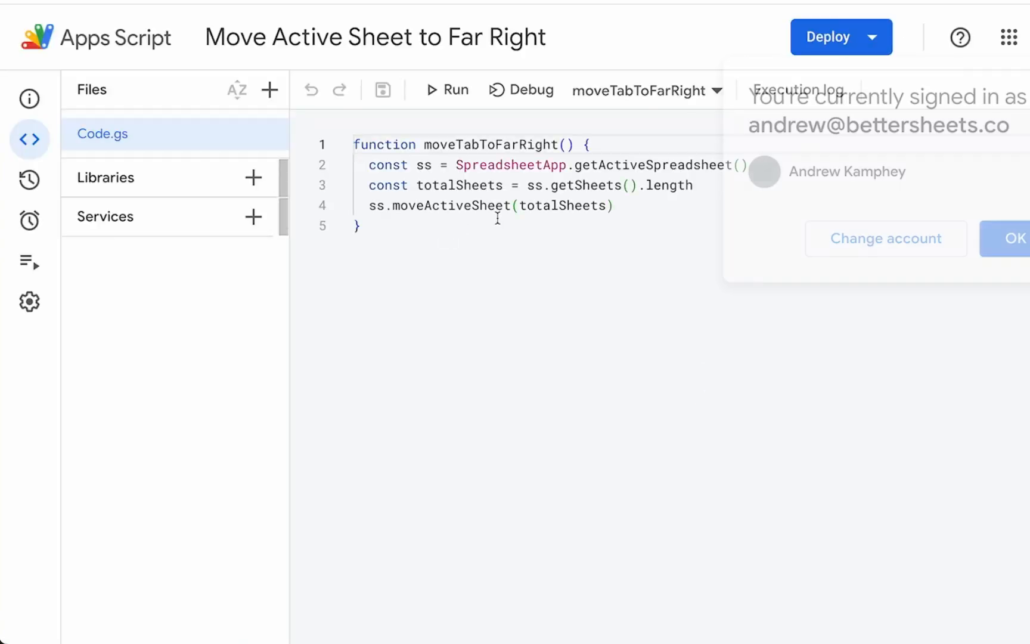
click(1016, 238)
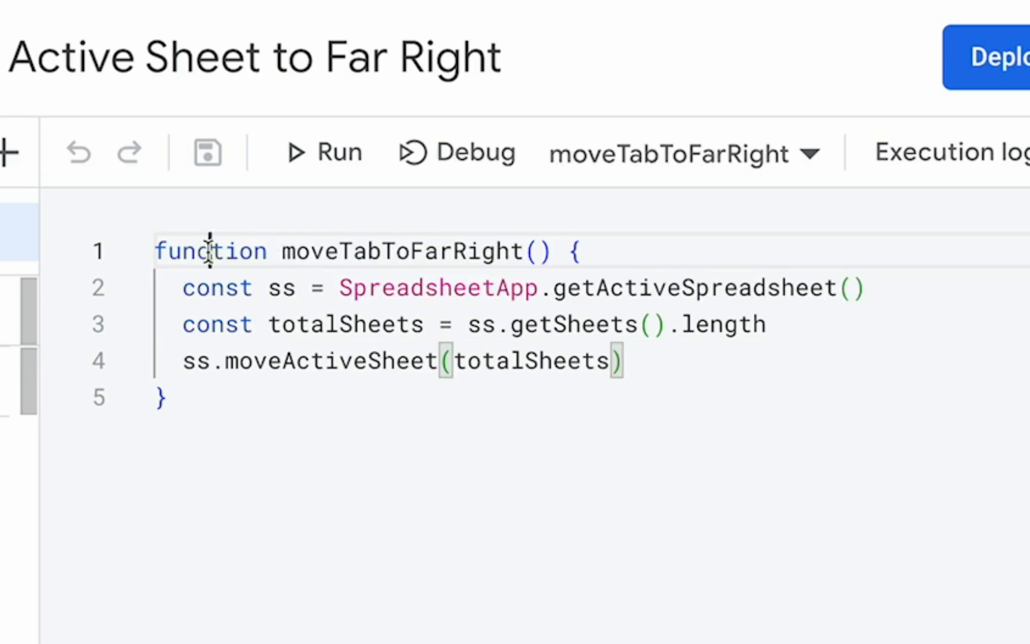
double_click(401, 251)
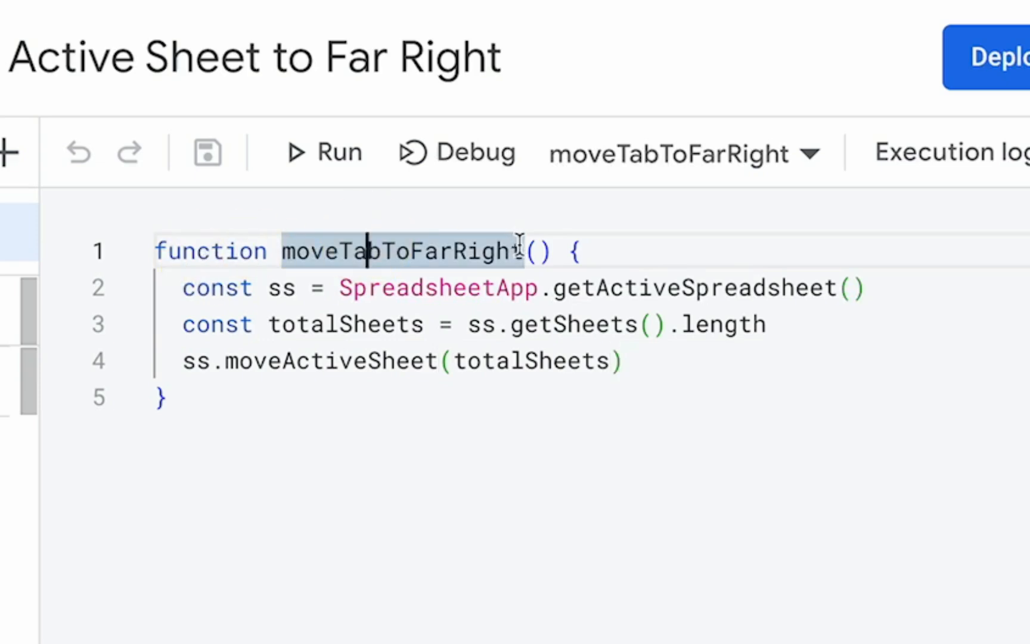
click(519, 288)
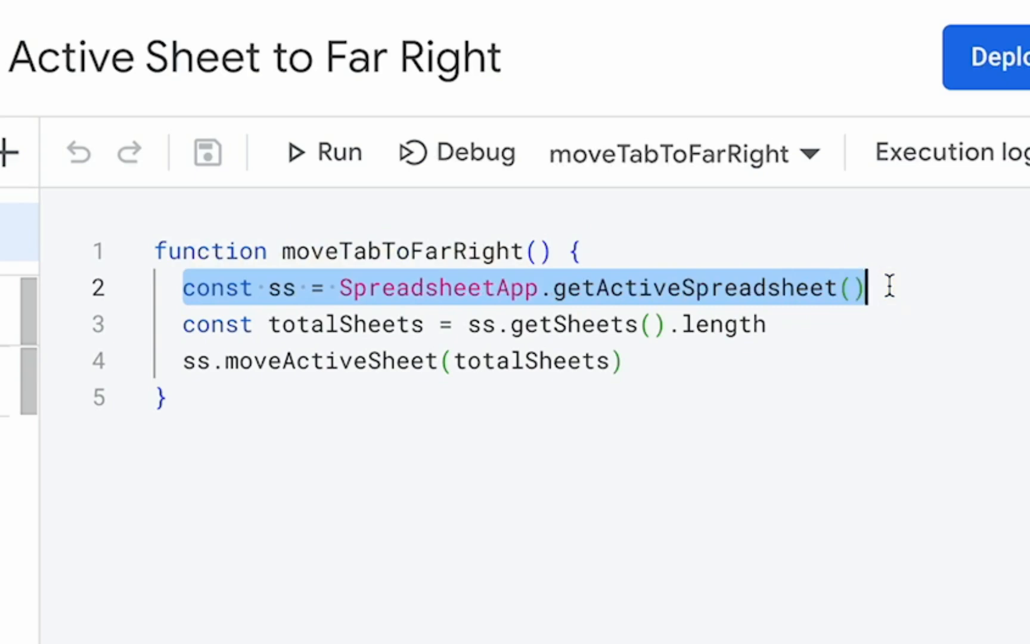
mouse_move(317, 360)
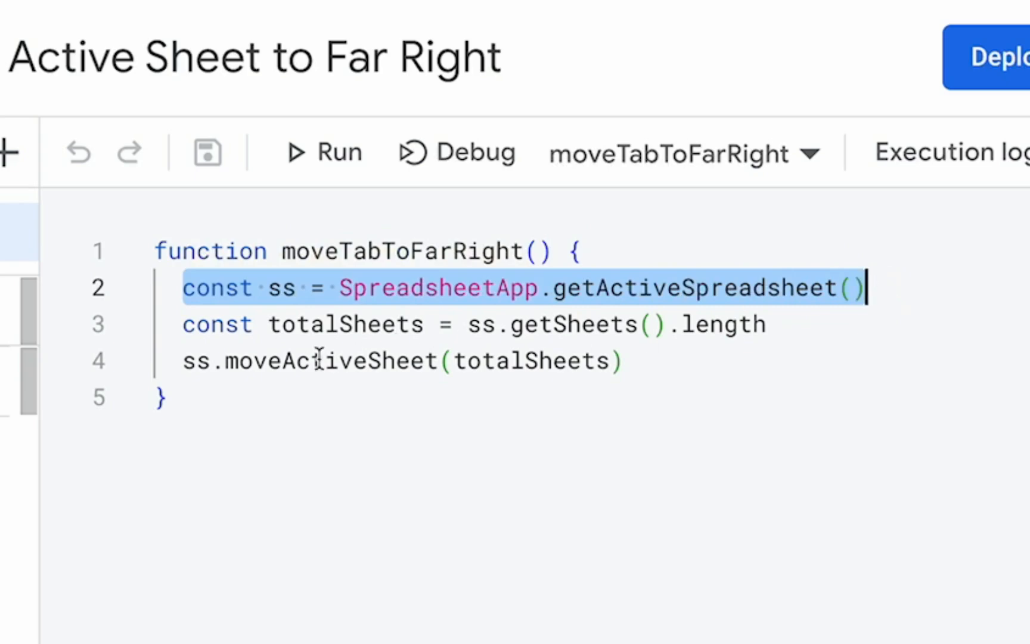
click(568, 324)
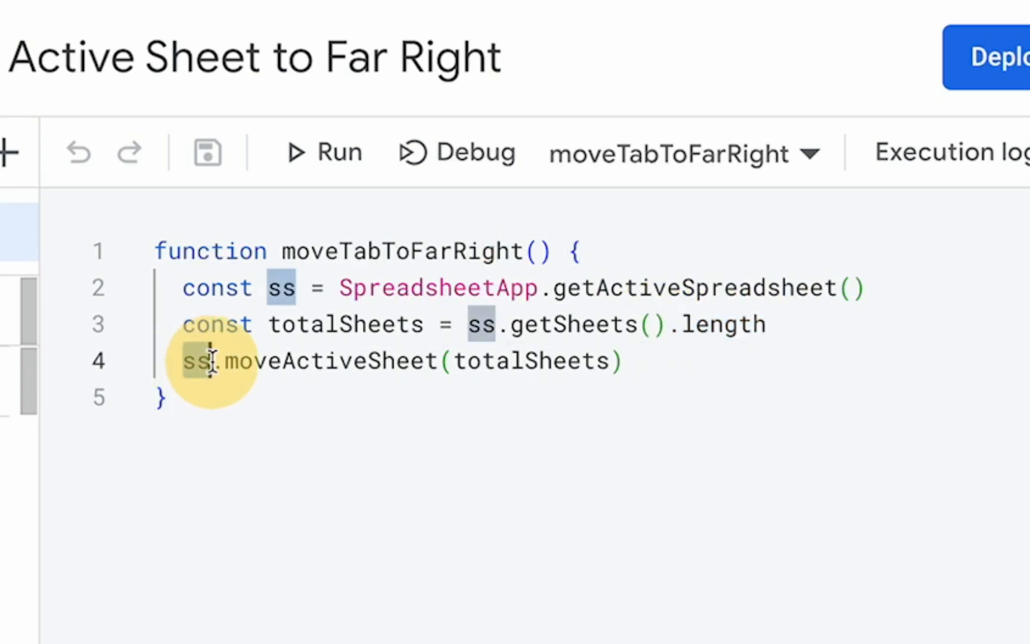
double_click(328, 360)
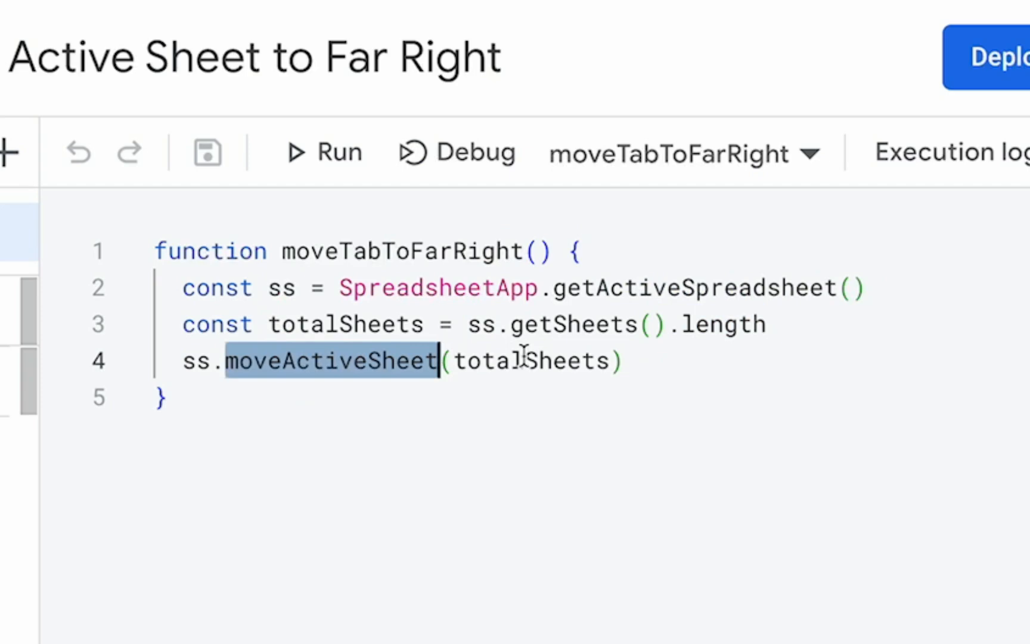
double_click(530, 361)
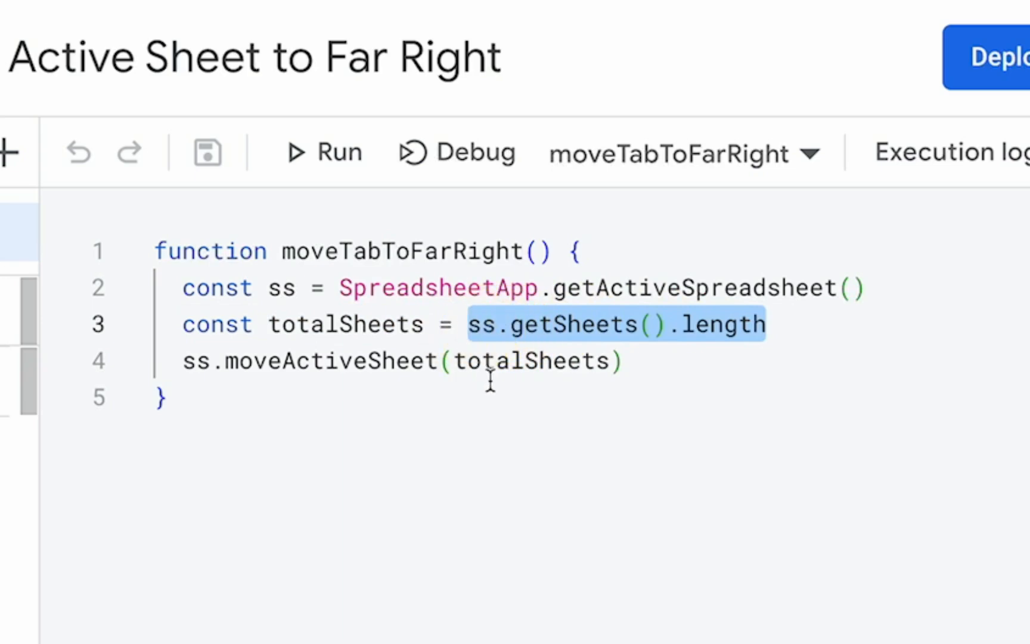
mouse_move(572, 381)
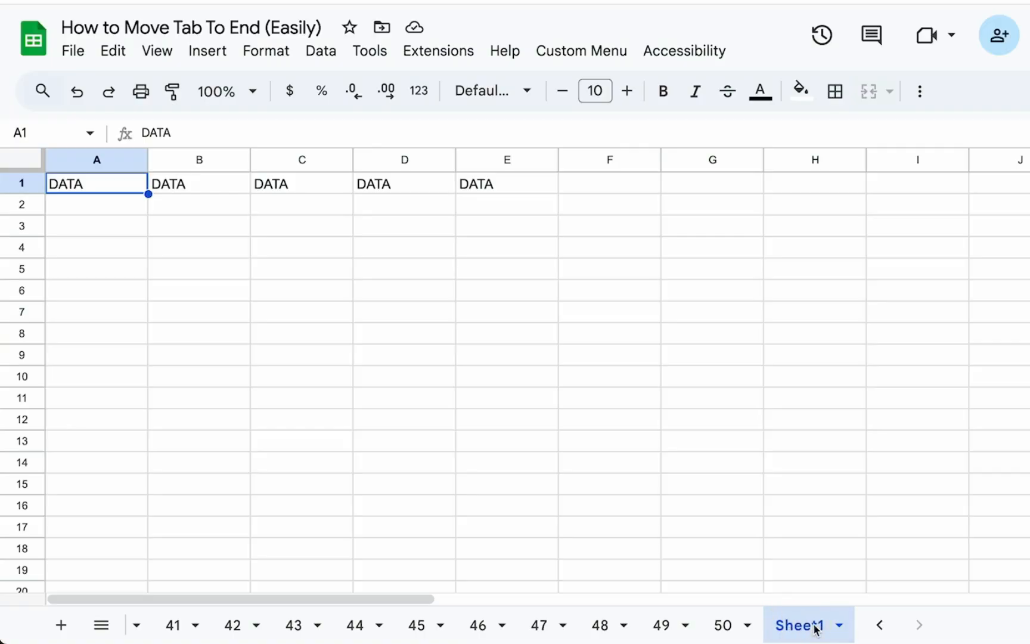
mouse_move(322, 141)
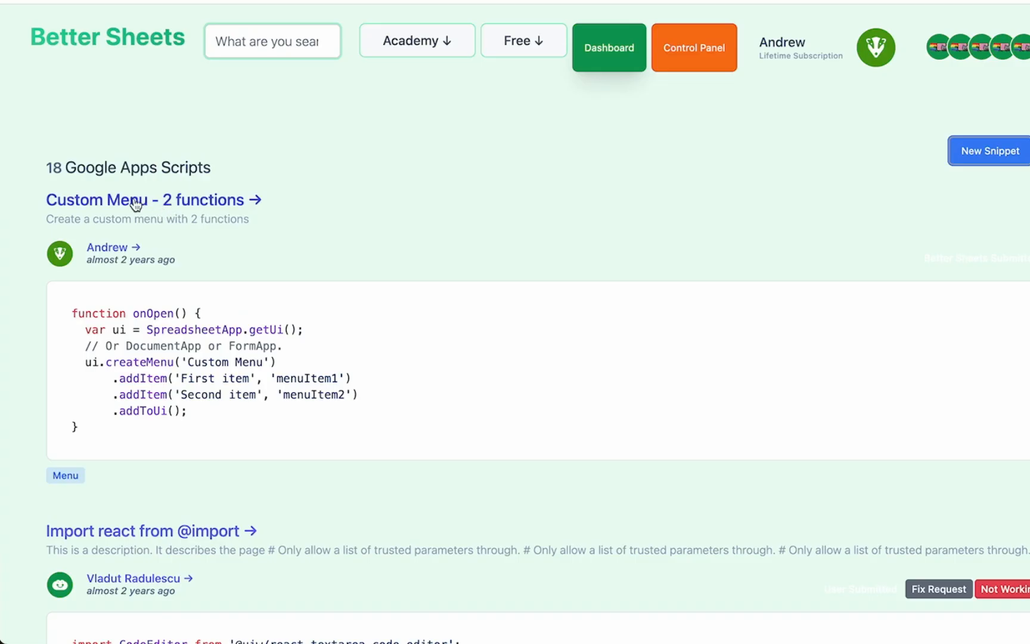
Open the 'Custom Menu - 2 functions' snippet on the Better Sheets page
click(153, 200)
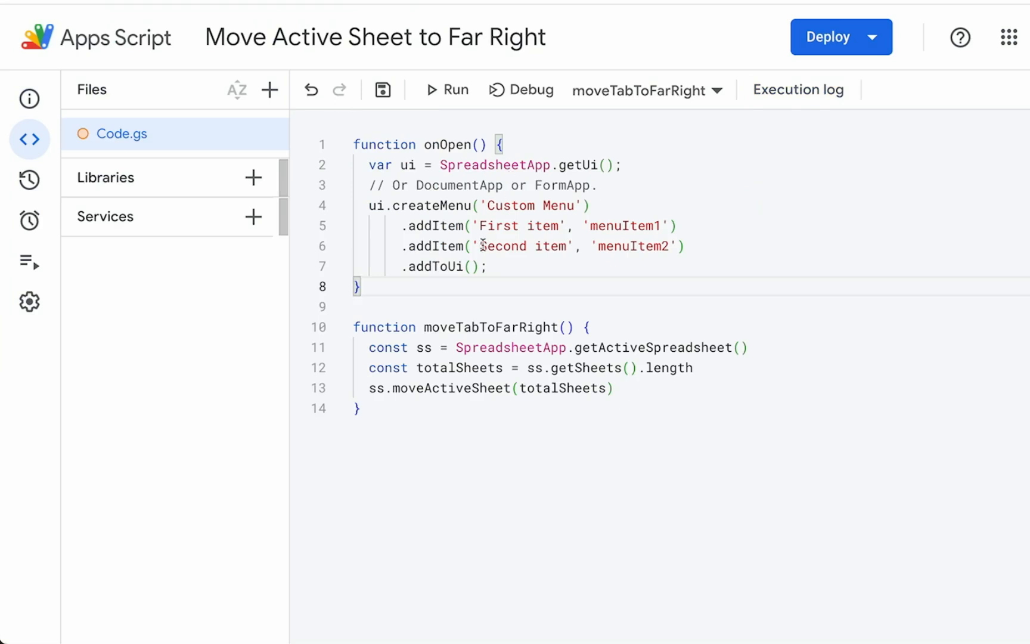
Wire menuItem1 to moveTabToFarRight and label the items 'Move to Far Right' and 'Move to Far Left'
double_click(532, 205)
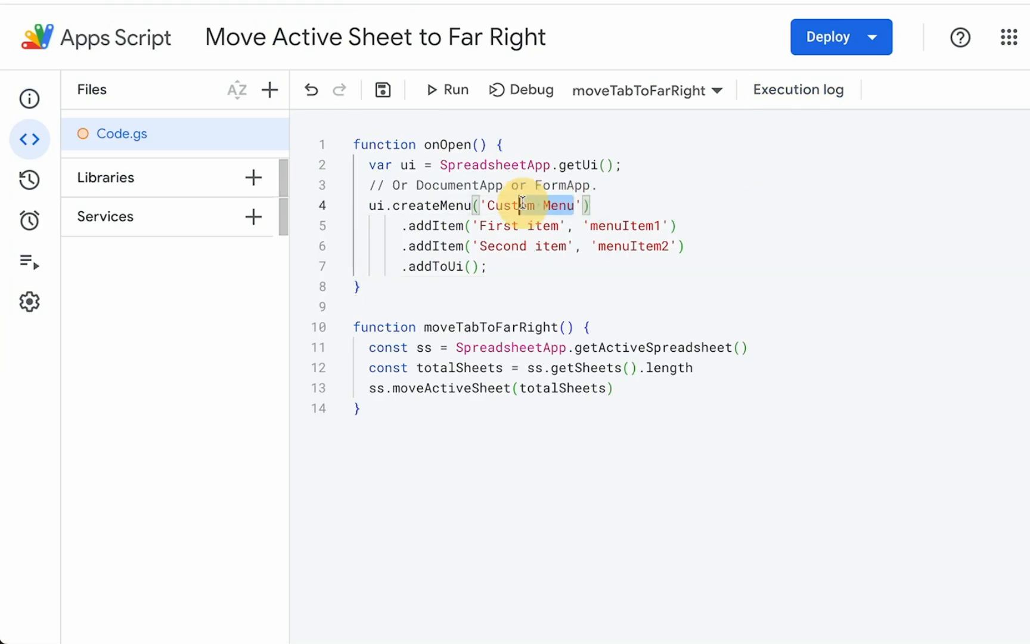
double_click(489, 328)
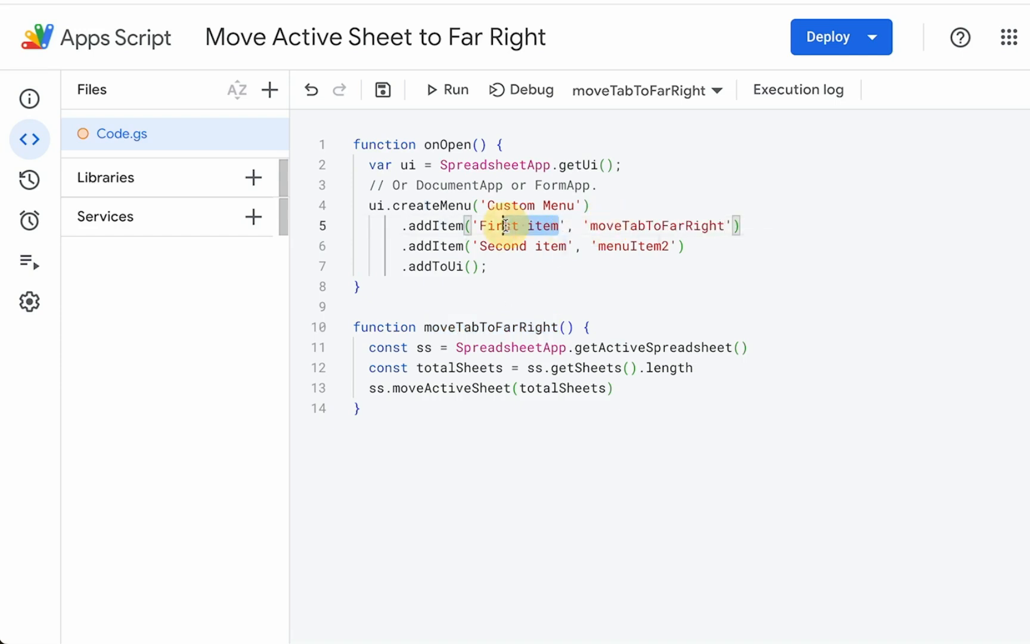
text(Move to Far Righ)
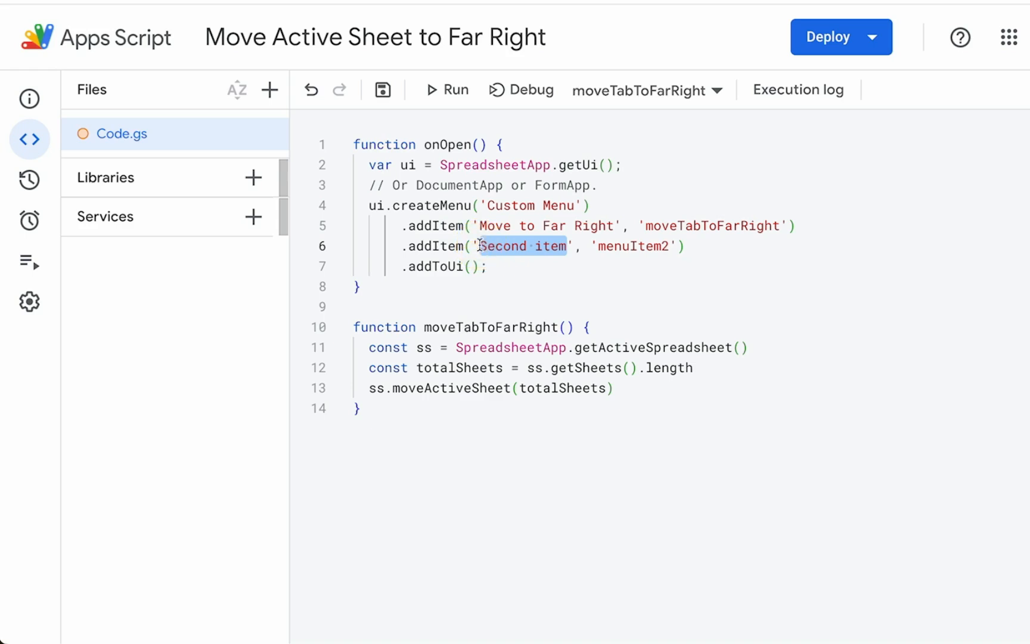
text(Move to)
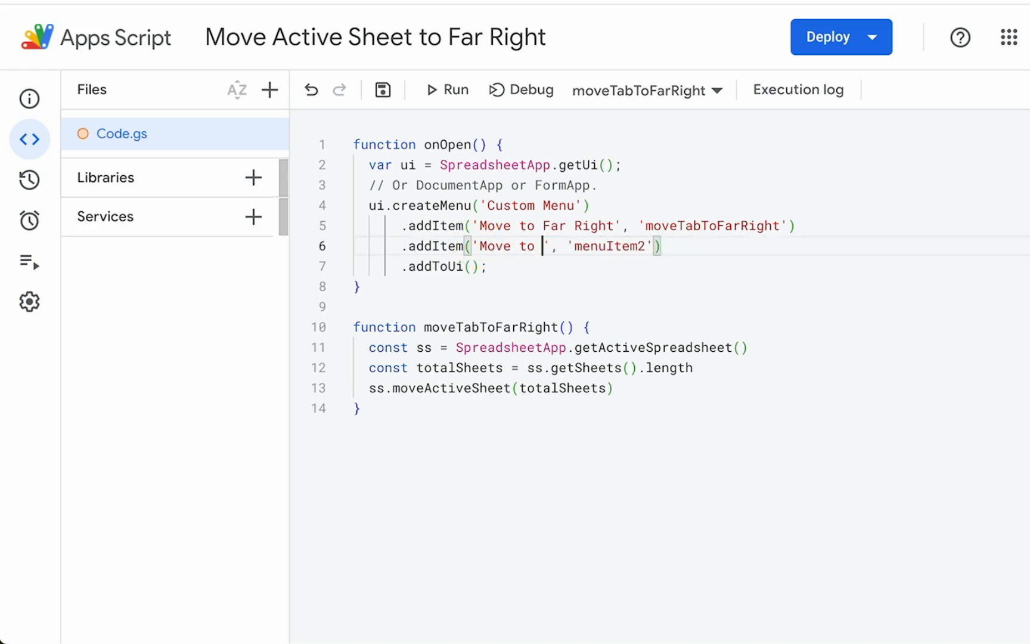
text(Far Left)
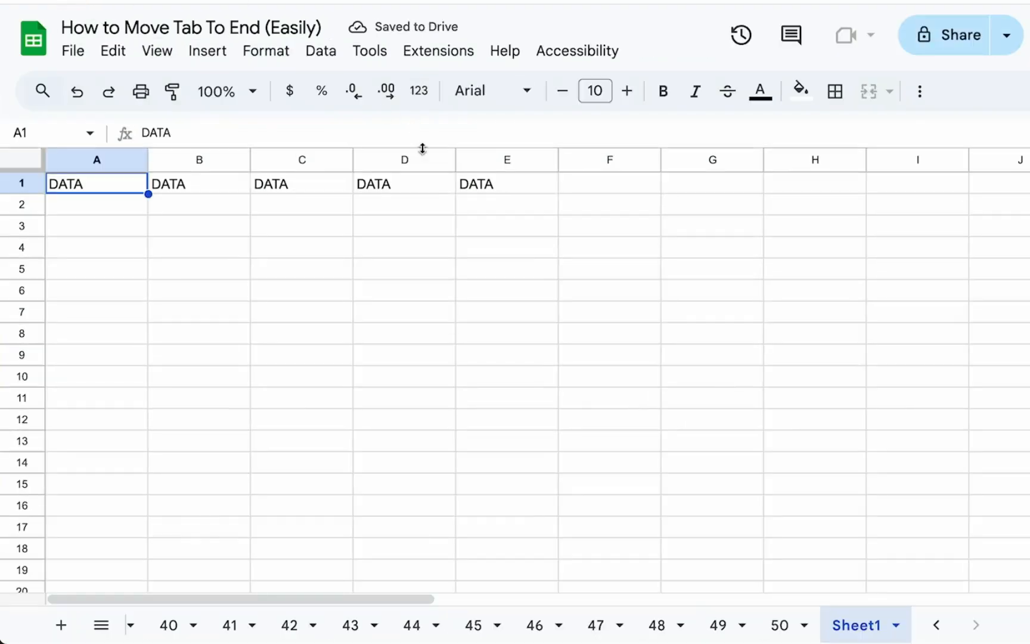
Move Sheet1 to the far right via Custom Menu, then reopen the Apps Script project
click(580, 50)
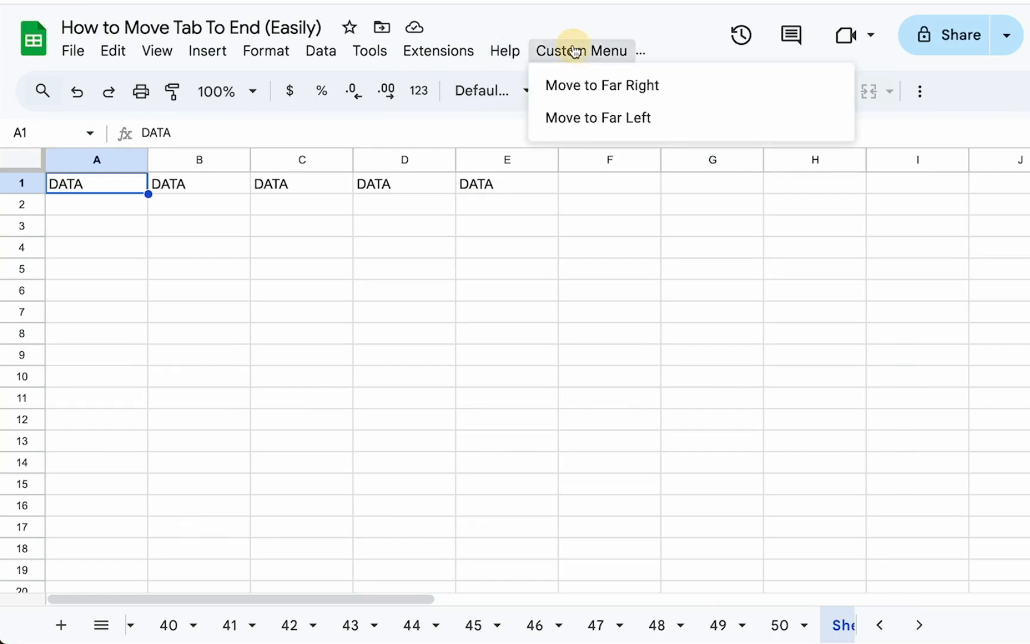
mouse_move(598, 117)
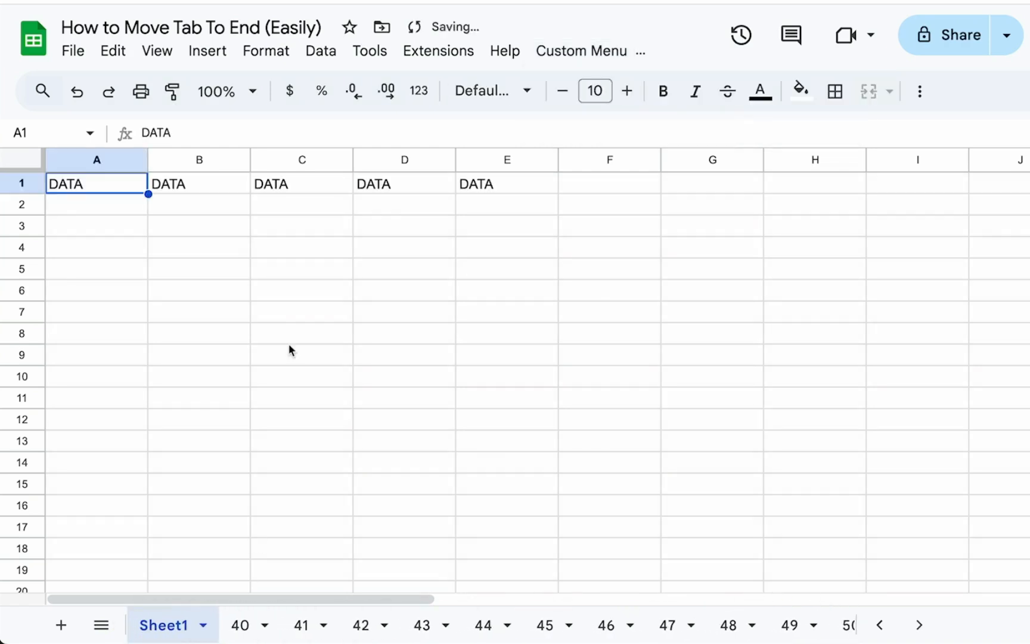
click(581, 51)
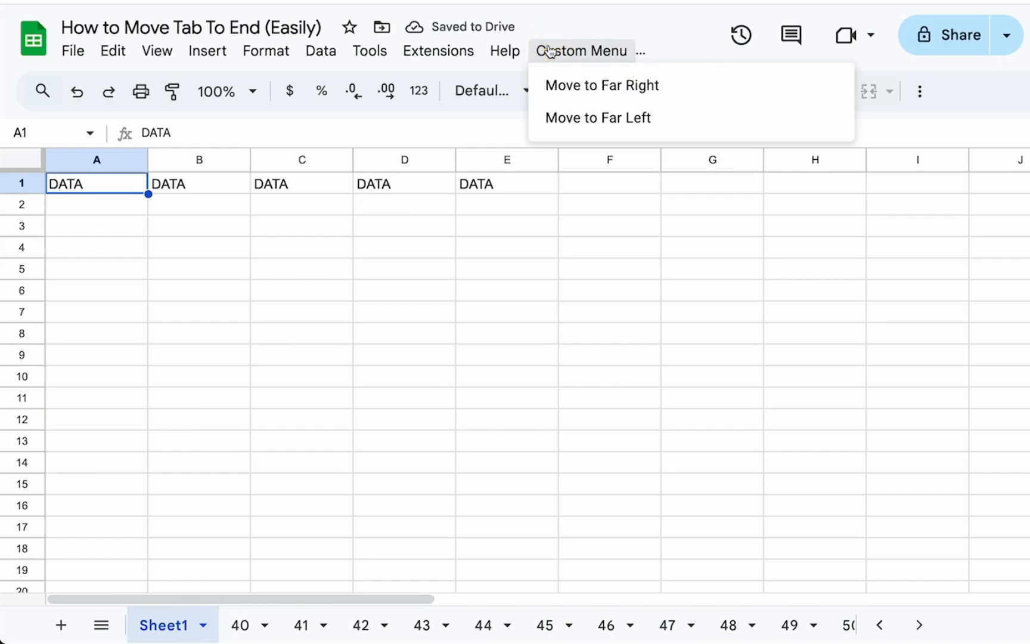
click(600, 85)
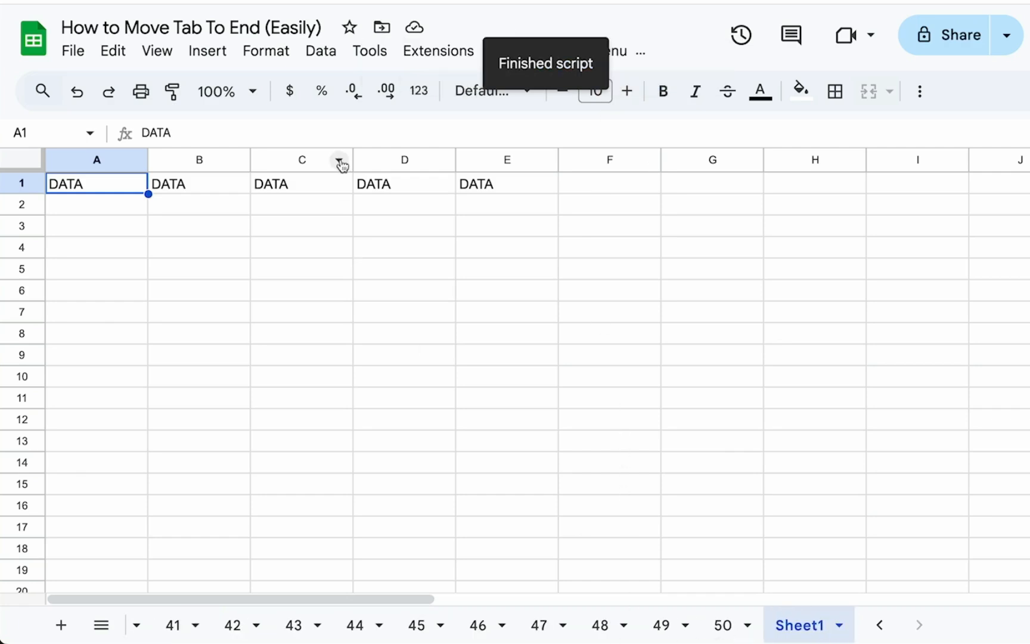
click(438, 51)
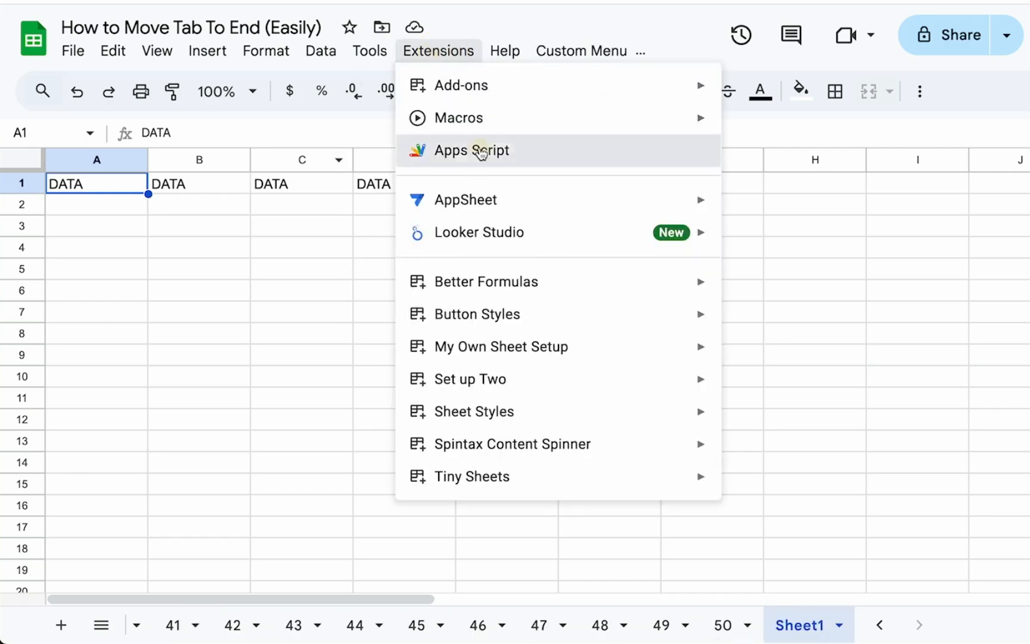
click(471, 149)
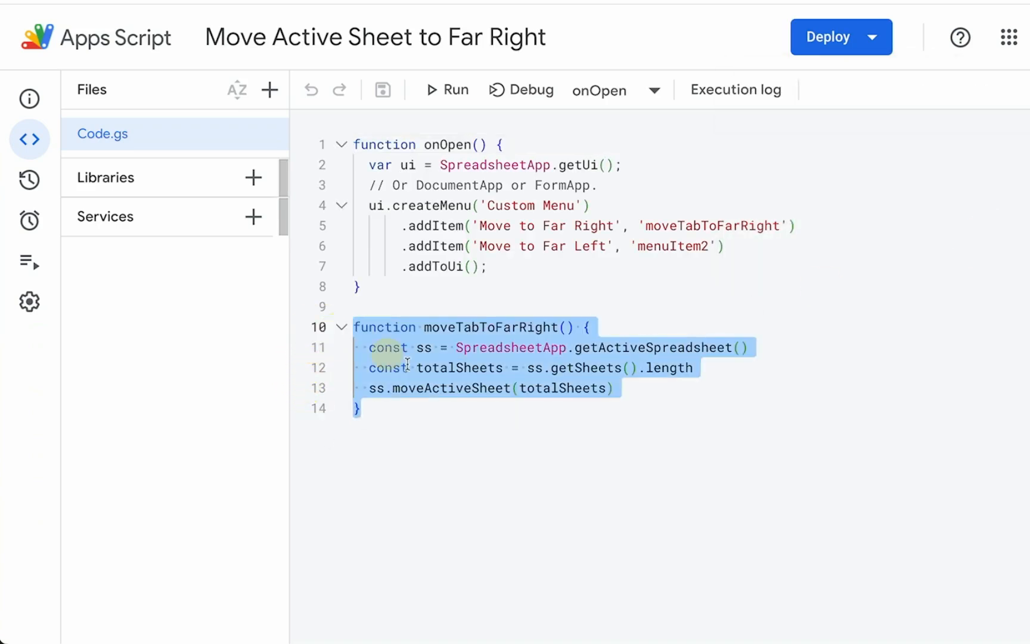
Paste a copy as moveTabToFarLeft, drop the totalSheets line, and pass 1 to moveActiveSheet
key(ctrl+v)
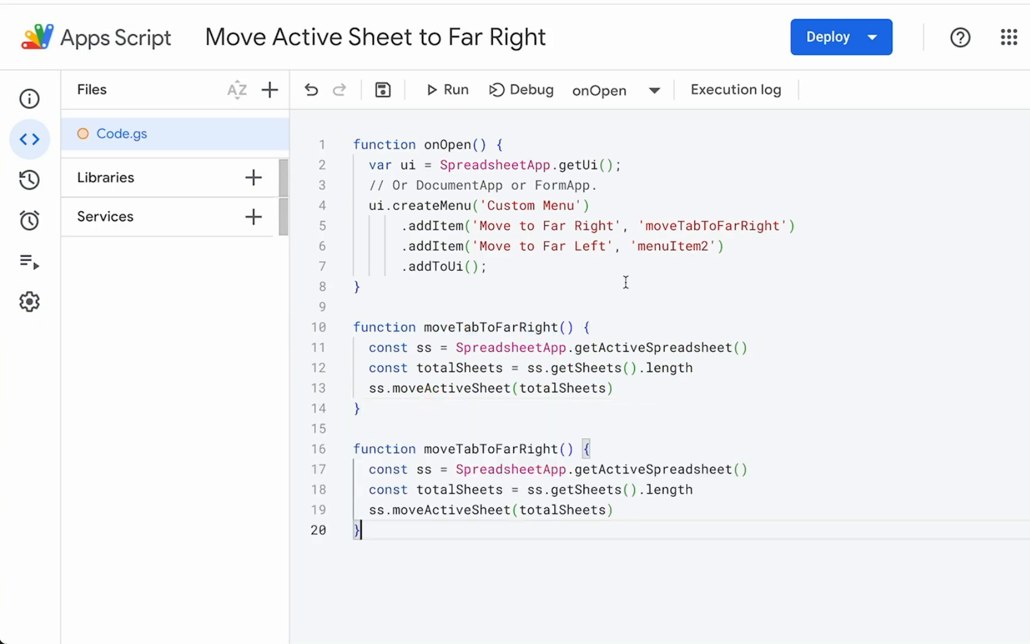
double_click(494, 449)
text(Lef)
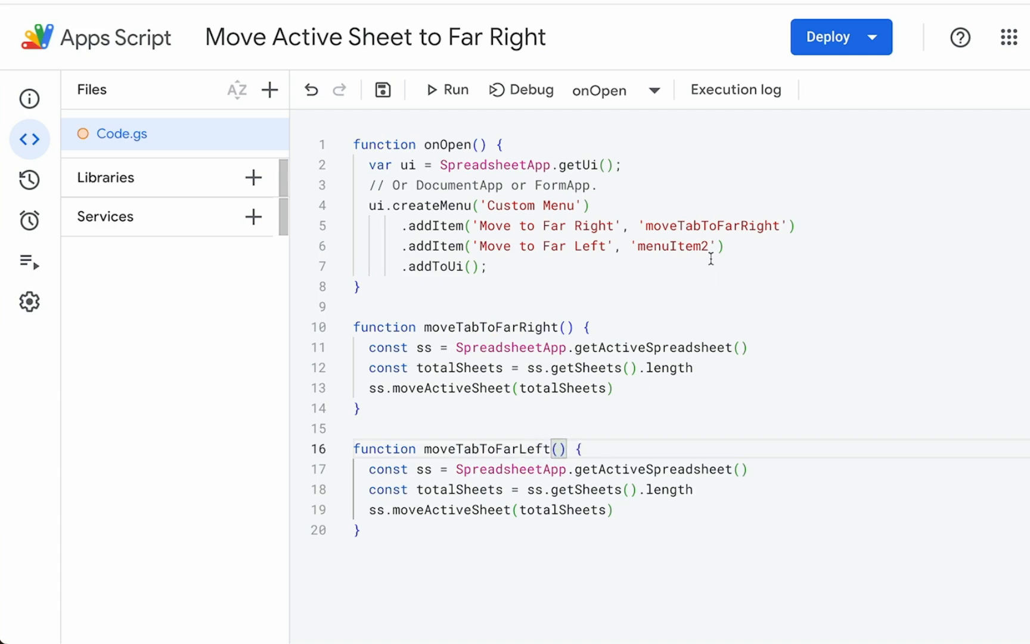
double_click(488, 449)
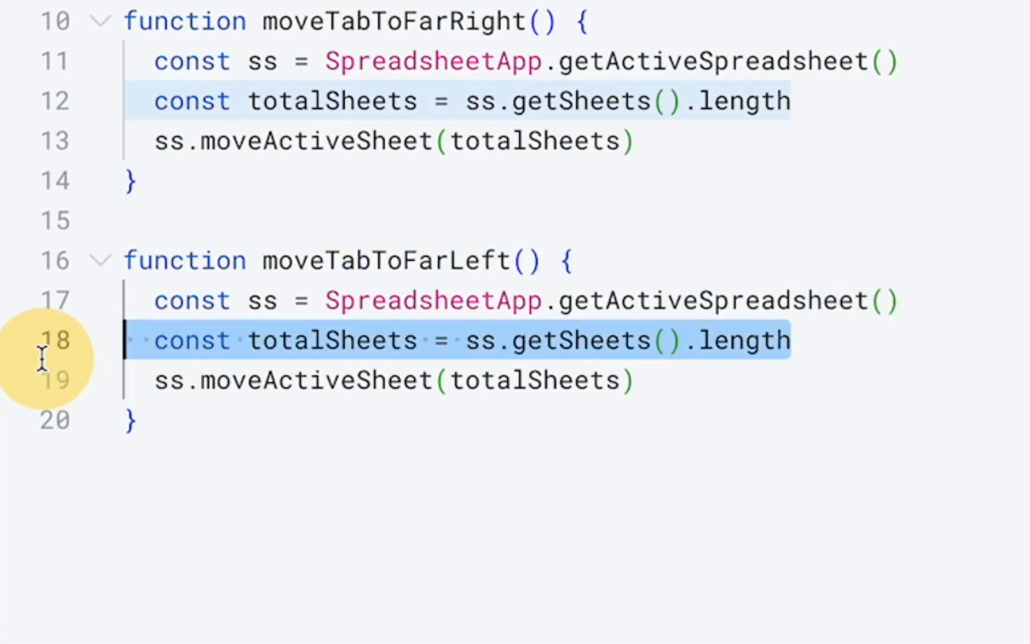
key(Delete)
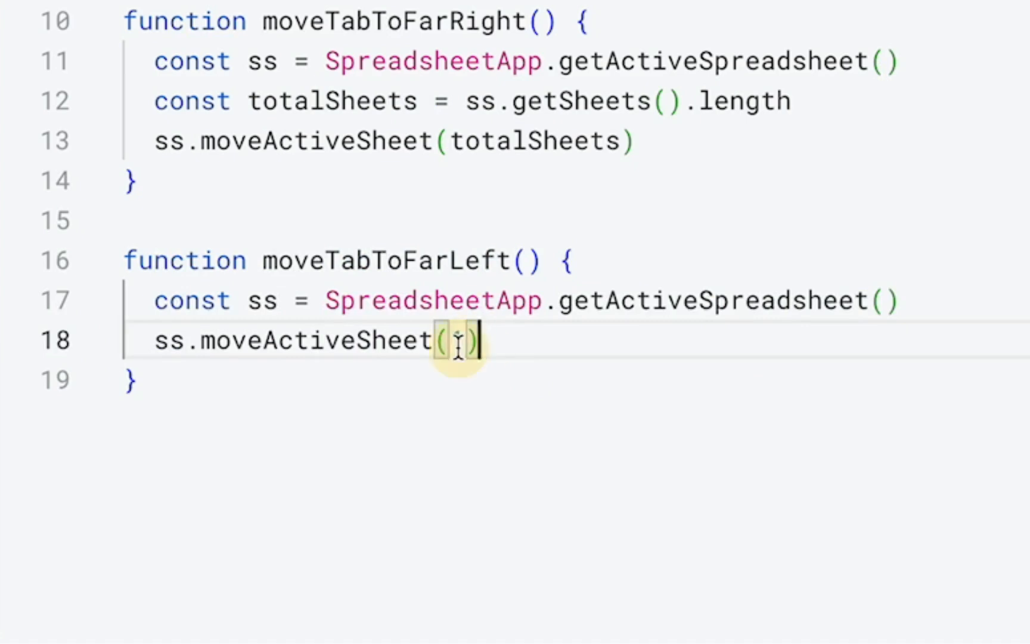
text(1)
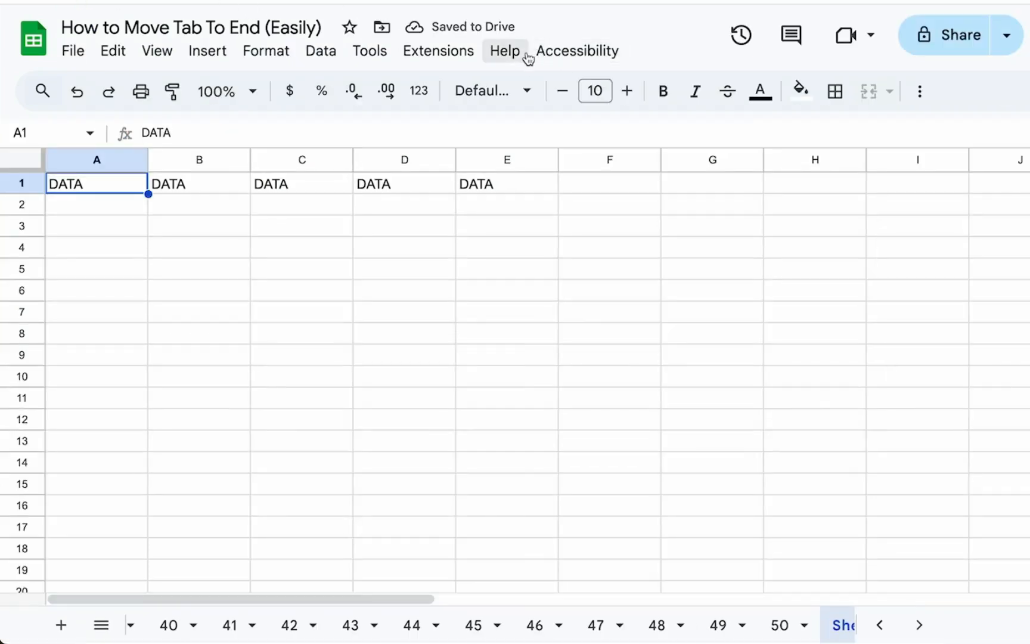
Move Sheet1 to the far left, then back to the far right, using Custom Menu
click(581, 51)
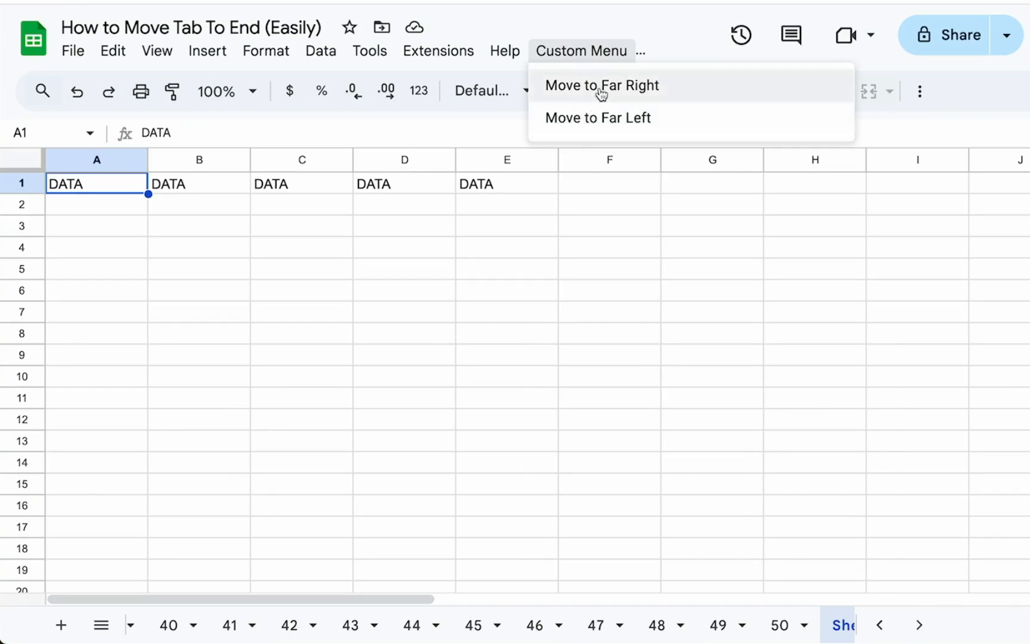
click(601, 84)
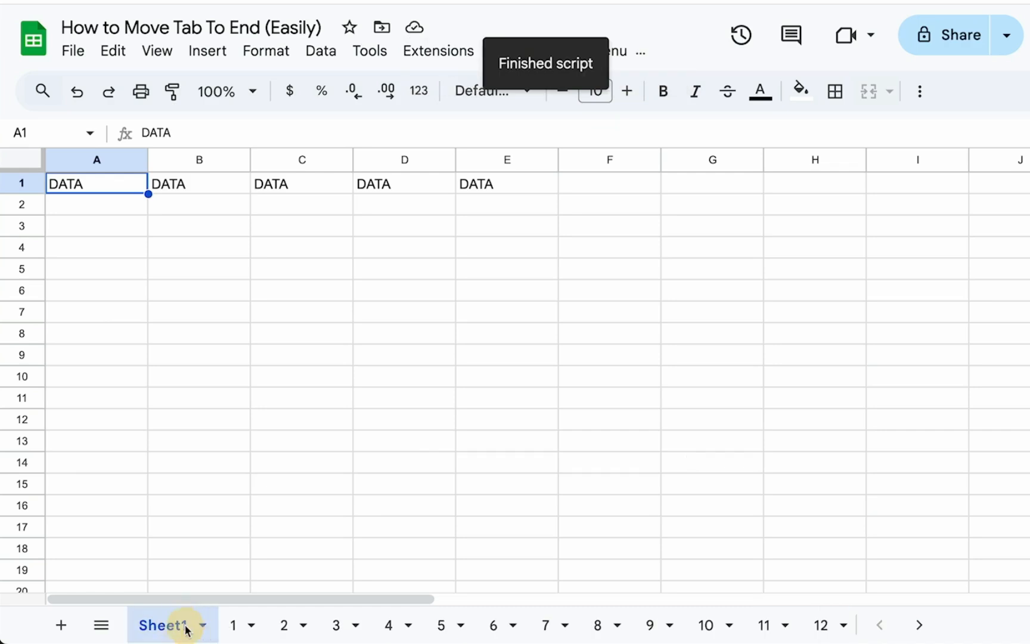
click(582, 50)
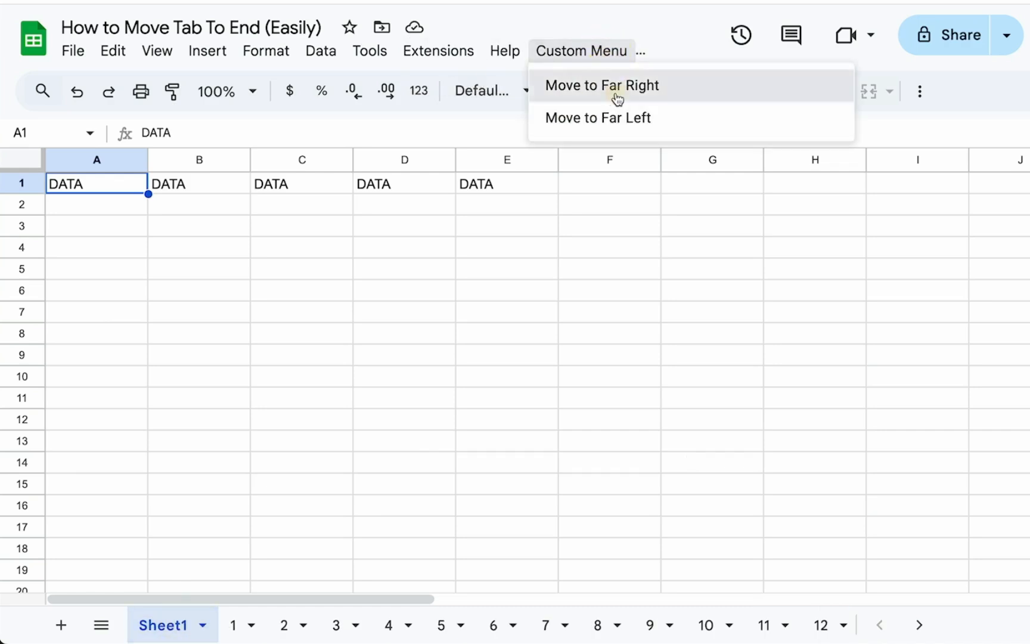
click(601, 84)
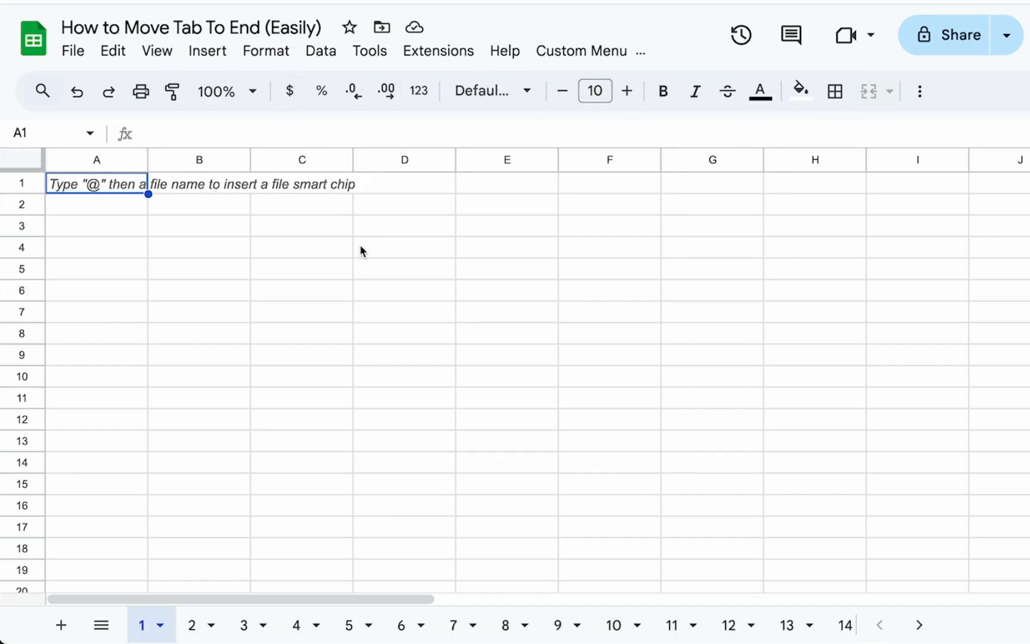
mouse_move(297, 202)
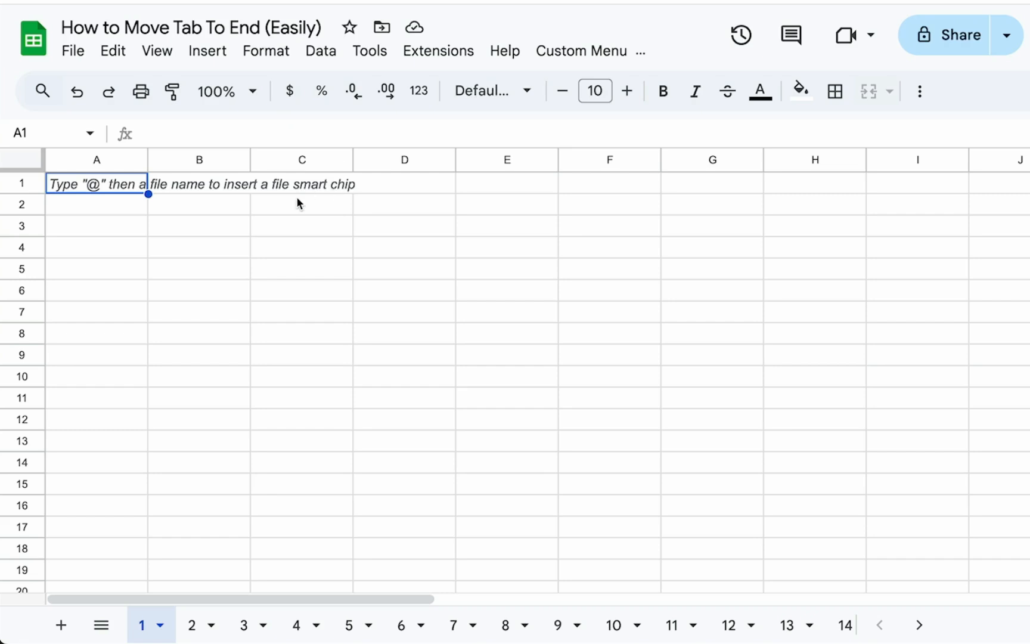
mouse_move(360, 121)
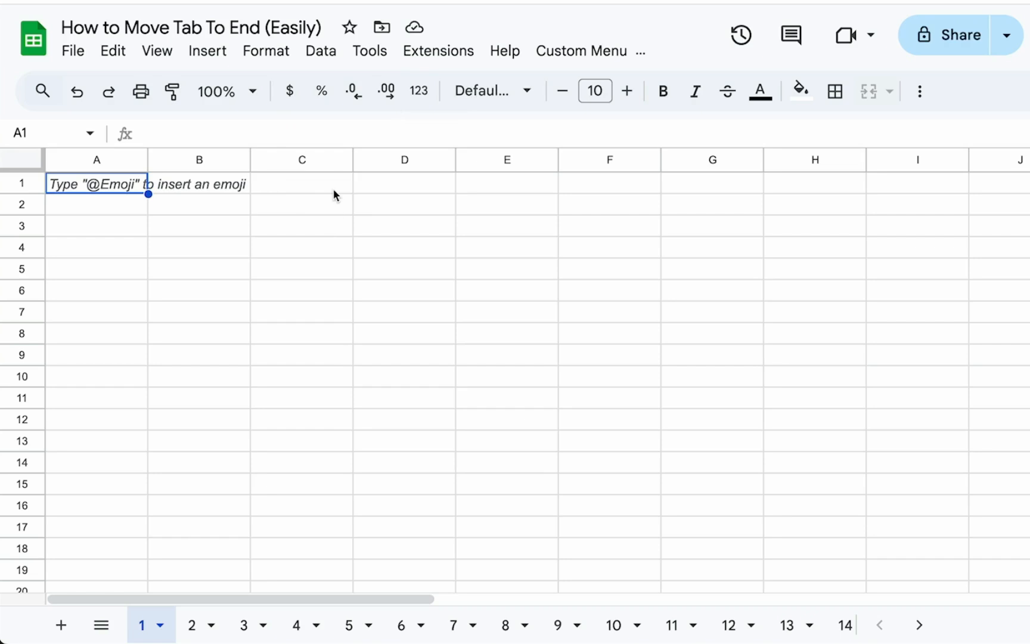
mouse_move(360, 253)
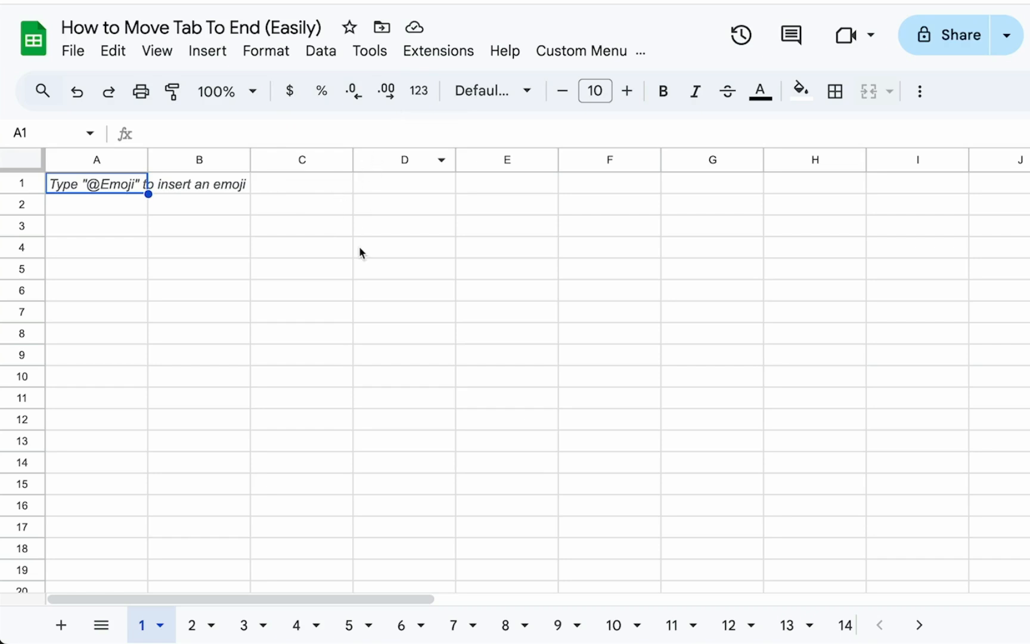